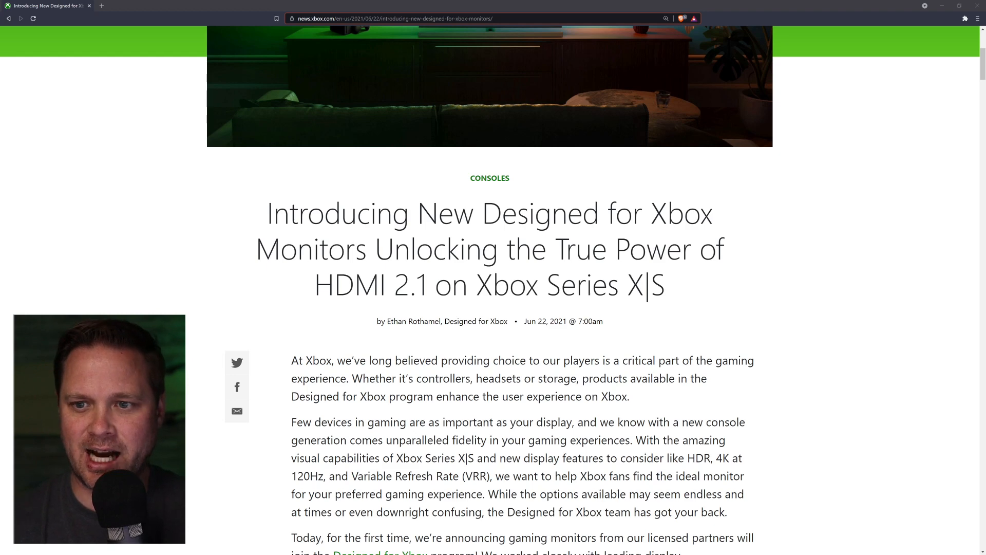
Scroll past the intro to the Designed for Xbox Displays list, starting with Philips Momentum 559M1RYV
scroll(up, 3)
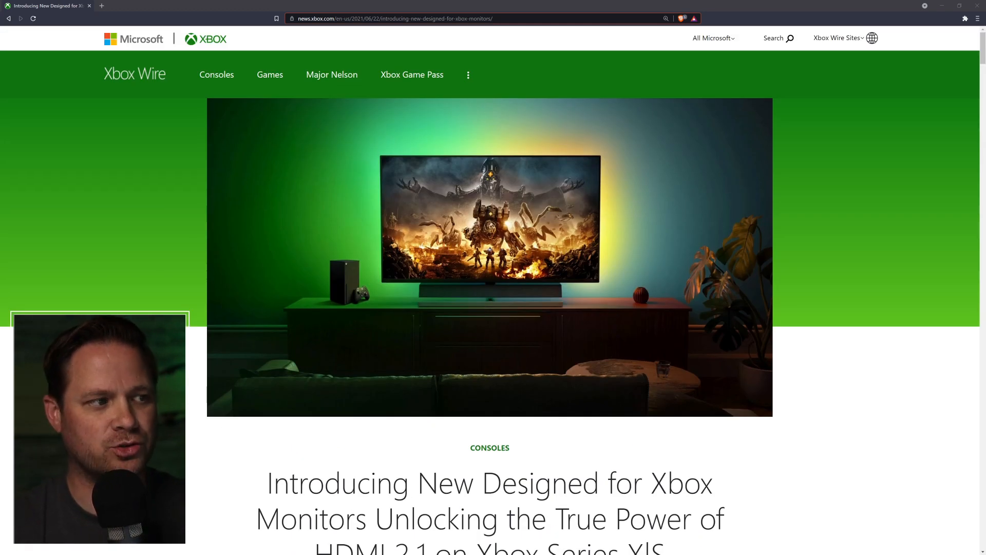
scroll(down, 3)
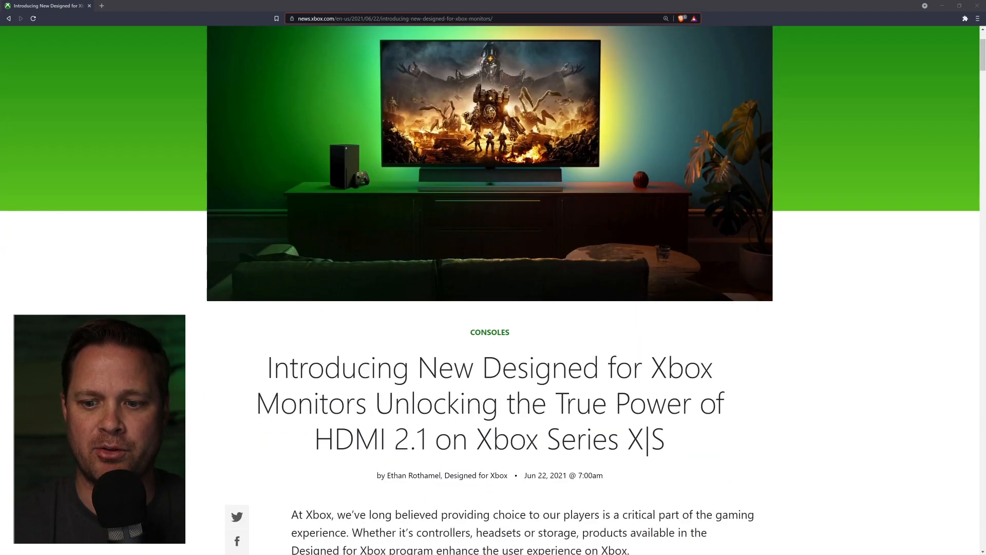
scroll(down, 3)
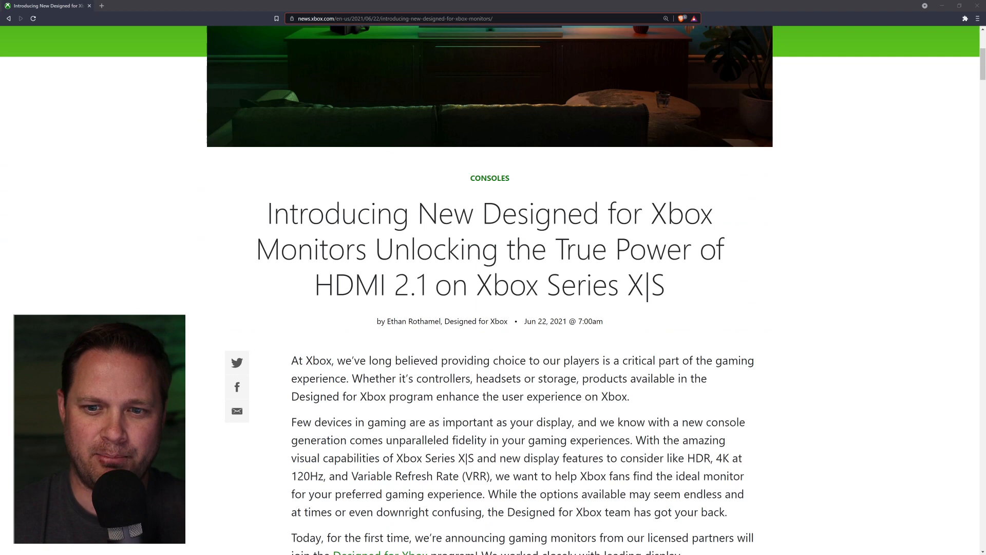
scroll(down, 3)
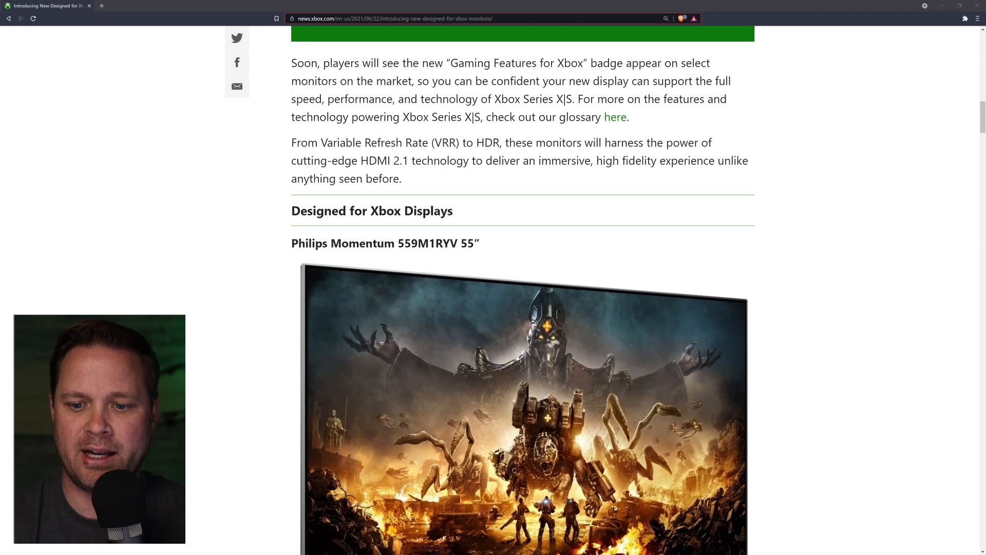
Read the Philips Momentum writeup, including 4K 120Hz features and $1599.99 price, down to ASUS Strix
scroll(down, 3)
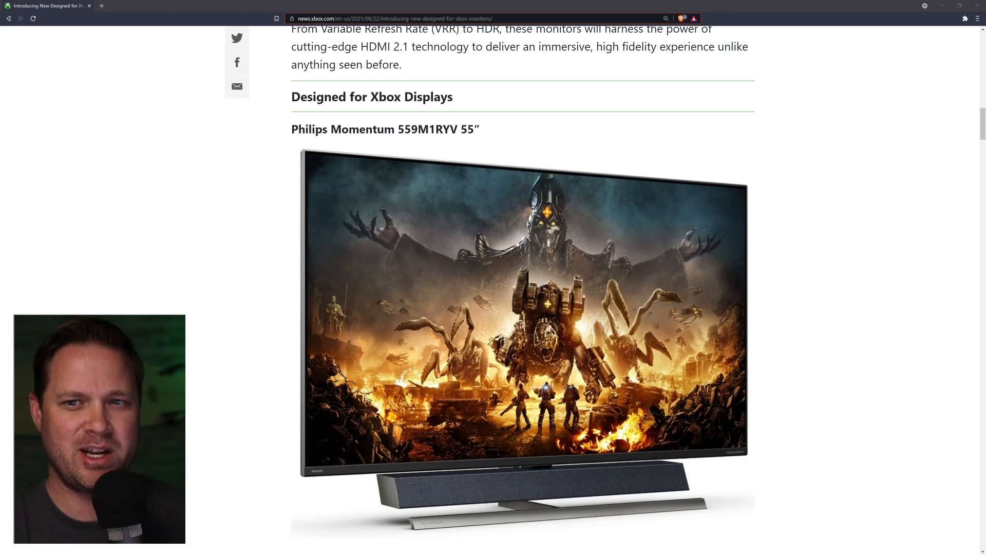
scroll(up, 3)
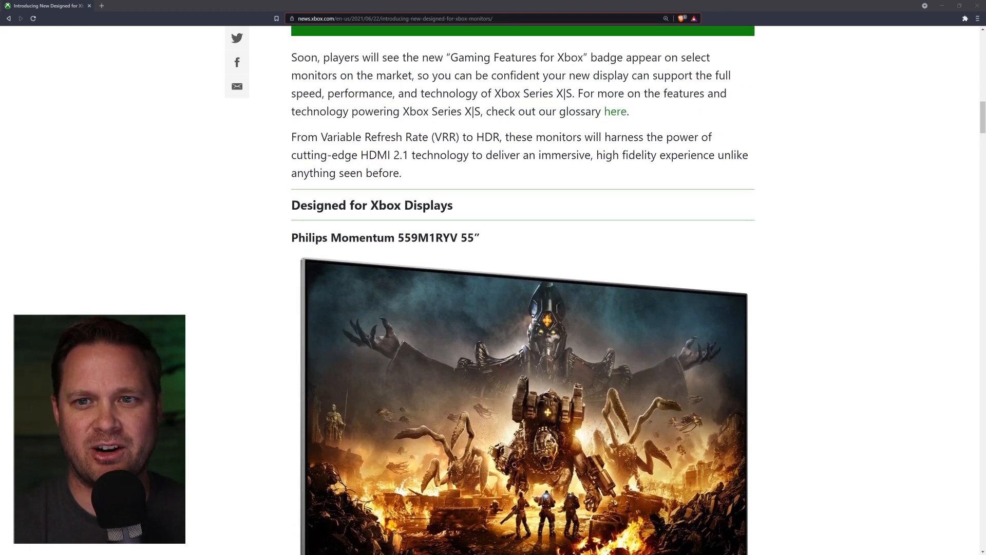
scroll(down, 3)
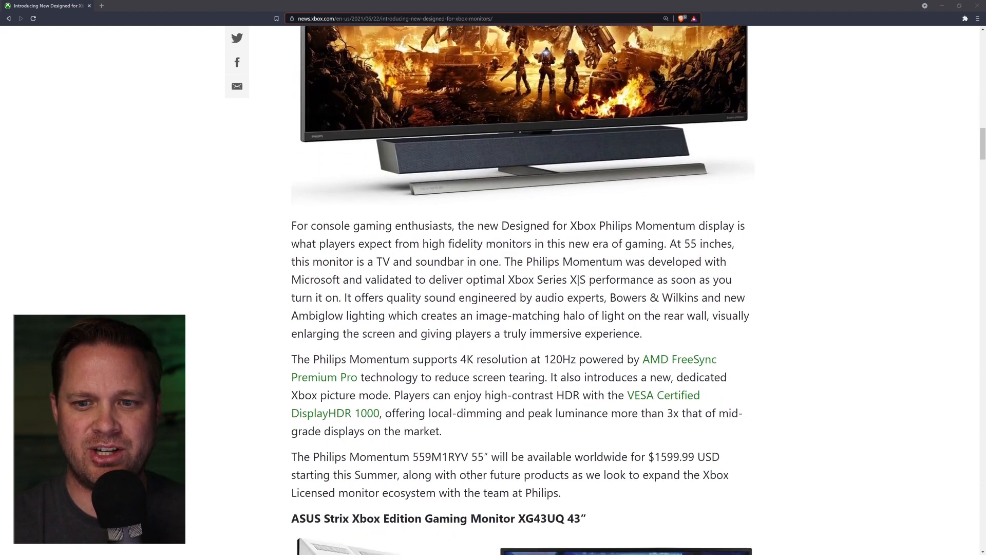
scroll(down, 3)
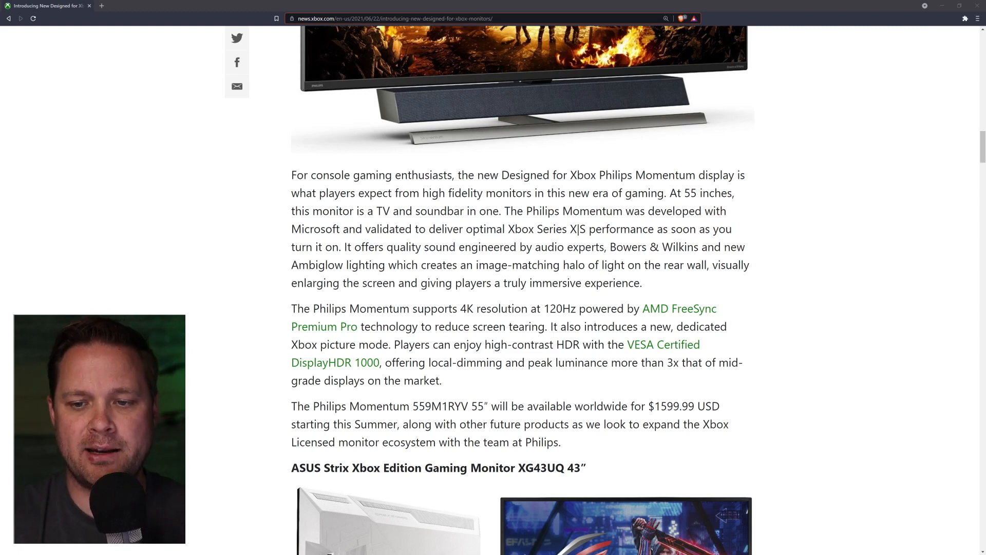
scroll(up, 3)
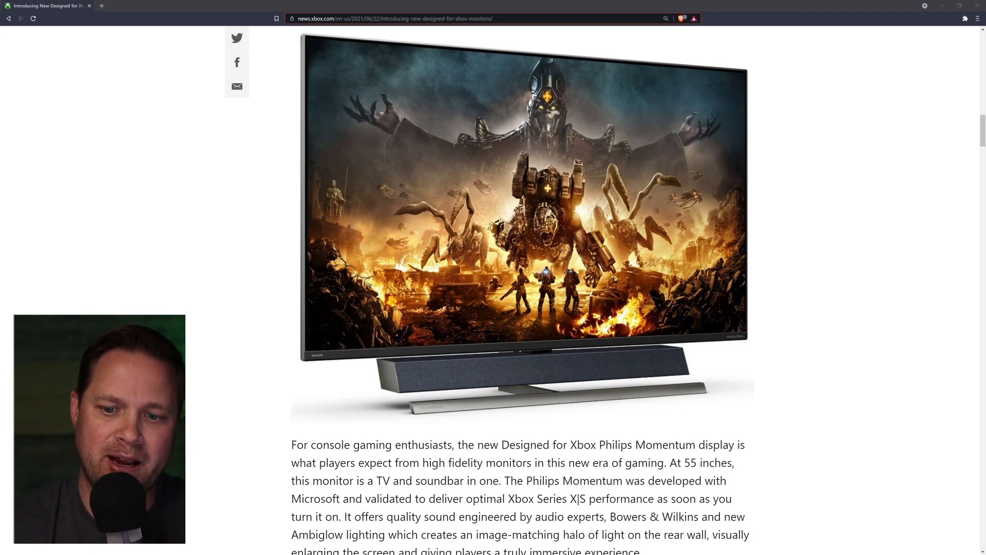
scroll(down, 3)
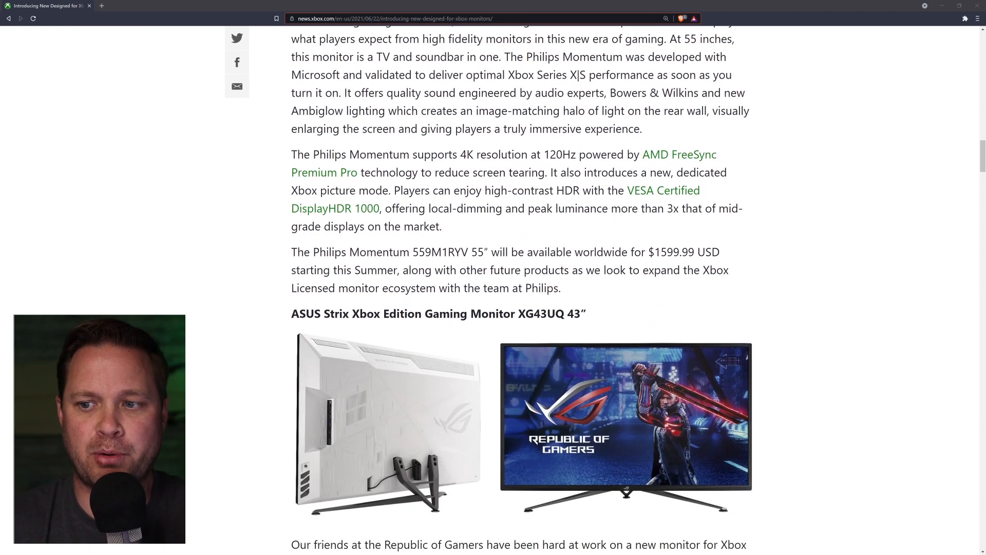
Select '$1599.99' in the Philips availability sentence, then continue to the ASUS Strix description
drag(650, 252, 688, 252)
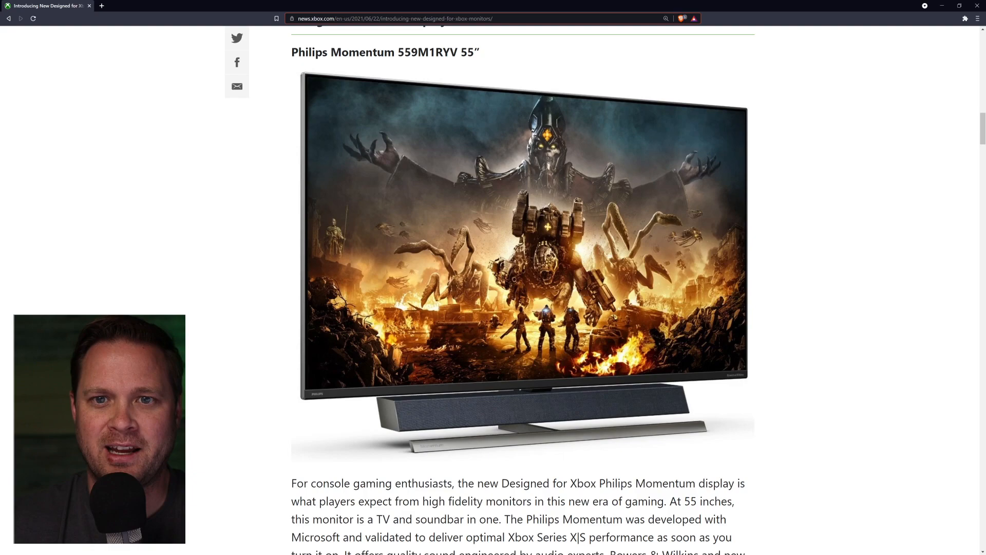
scroll(down, 3)
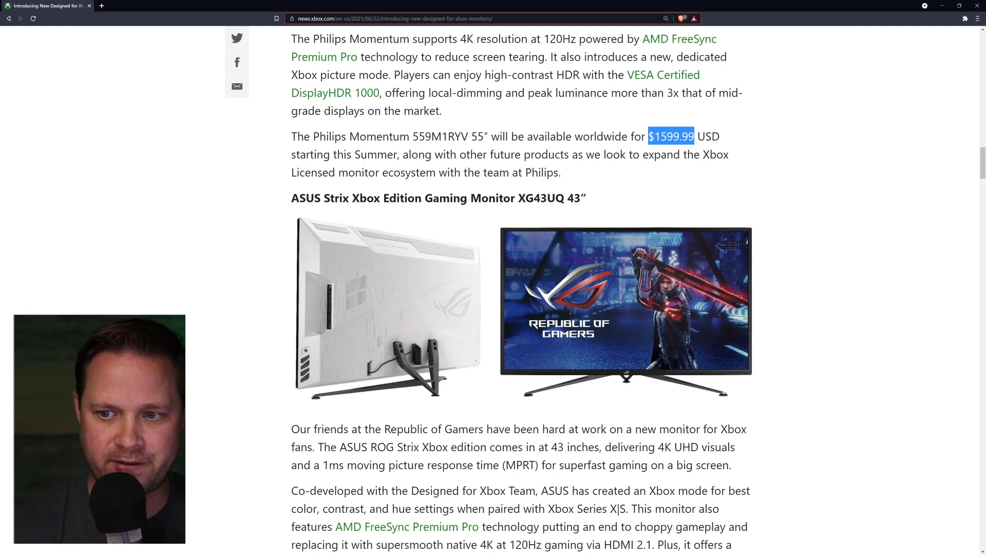
Scroll through the ASUS Strix October 2021 note to the Acer XV282K heading, then back up
scroll(down, 3)
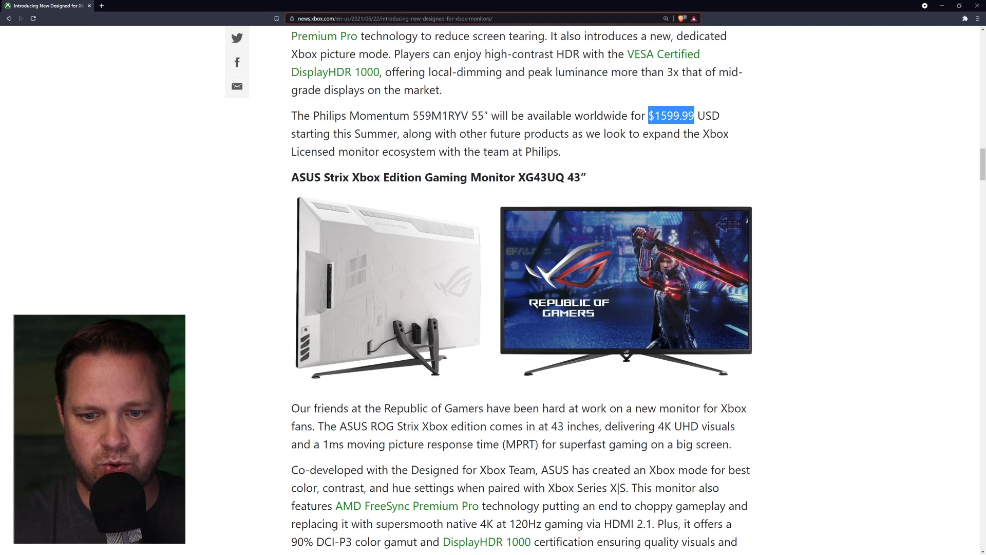
scroll(down, 3)
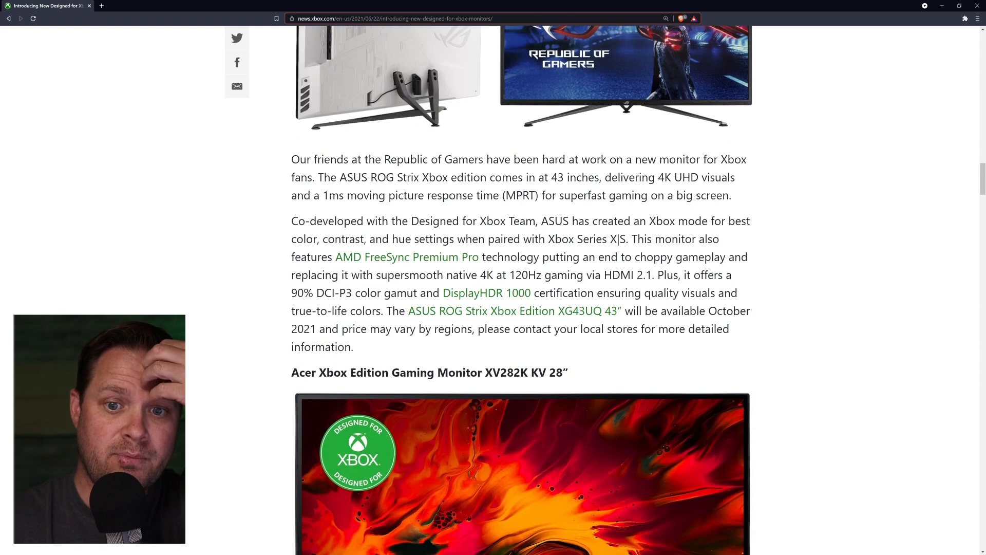
scroll(down, 3)
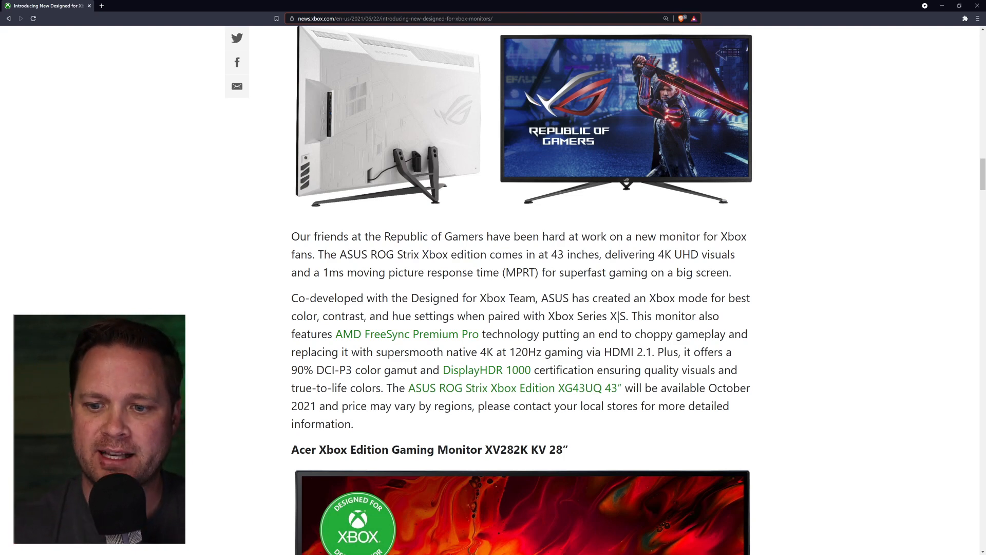
scroll(down, 3)
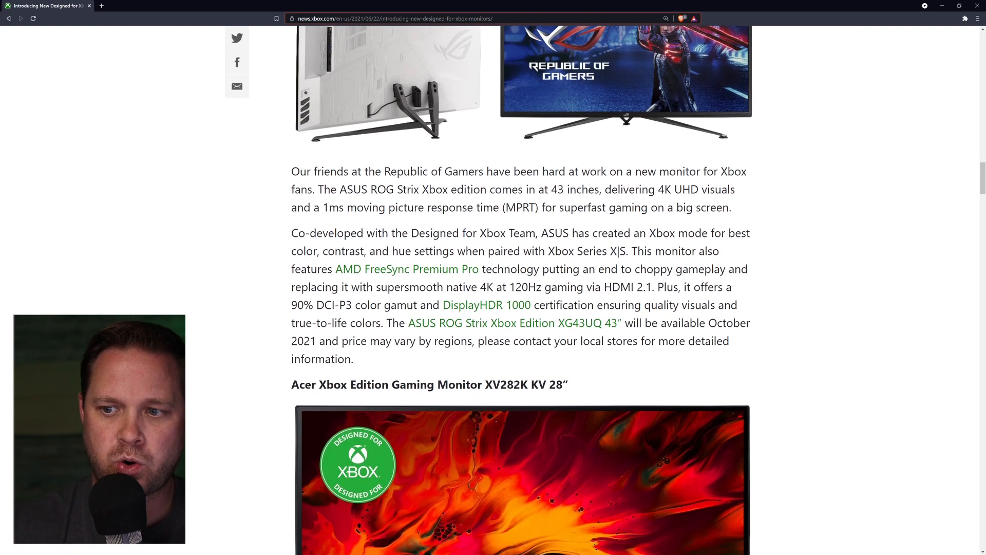
scroll(down, 3)
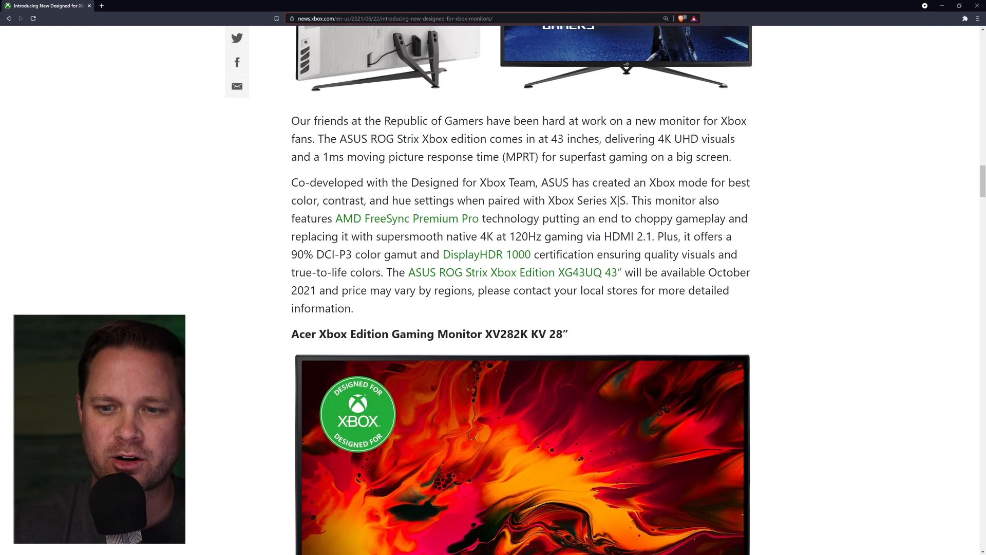
scroll(down, 3)
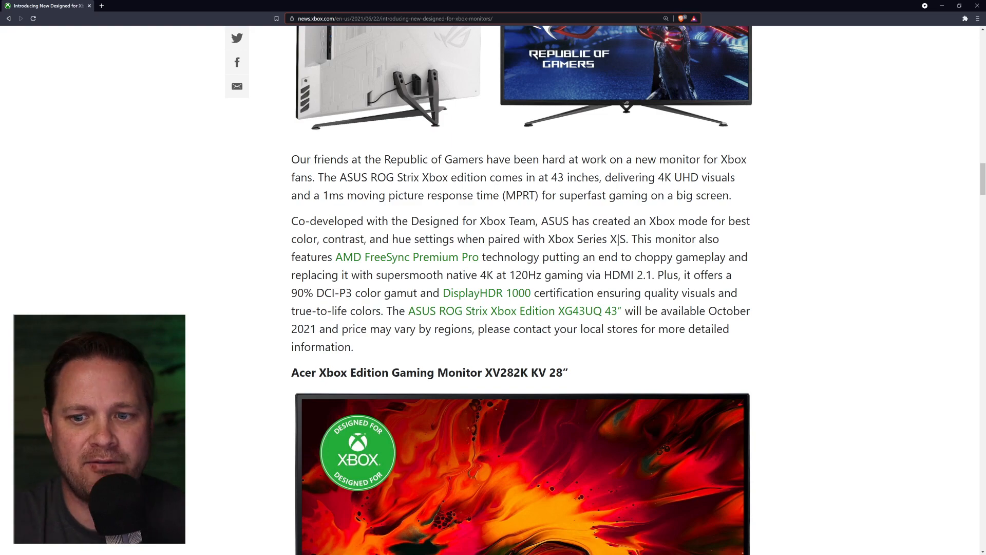
scroll(up, 3)
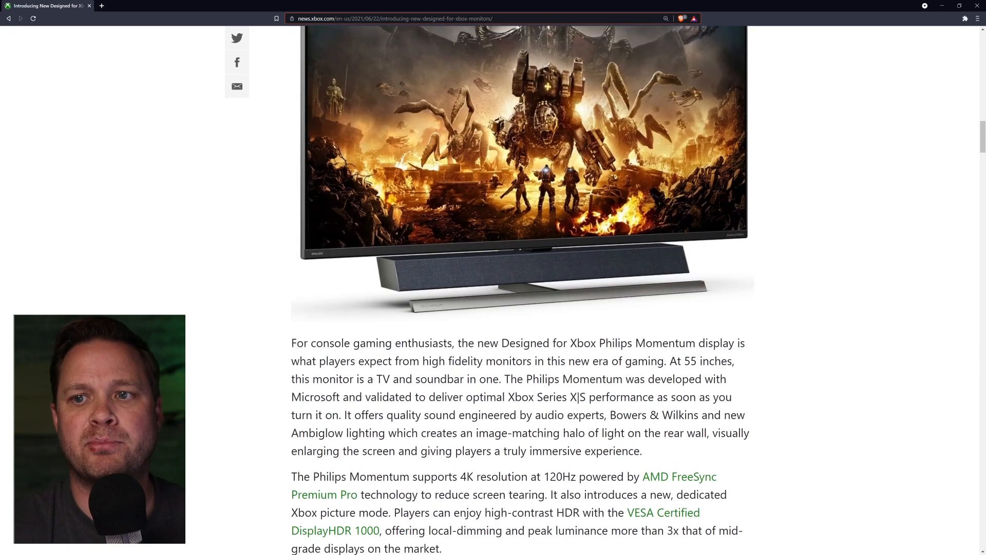
Select '1ms' in the ASUS Strix paragraph, then continue to the Acer XV282K 28-inch image
scroll(up, 3)
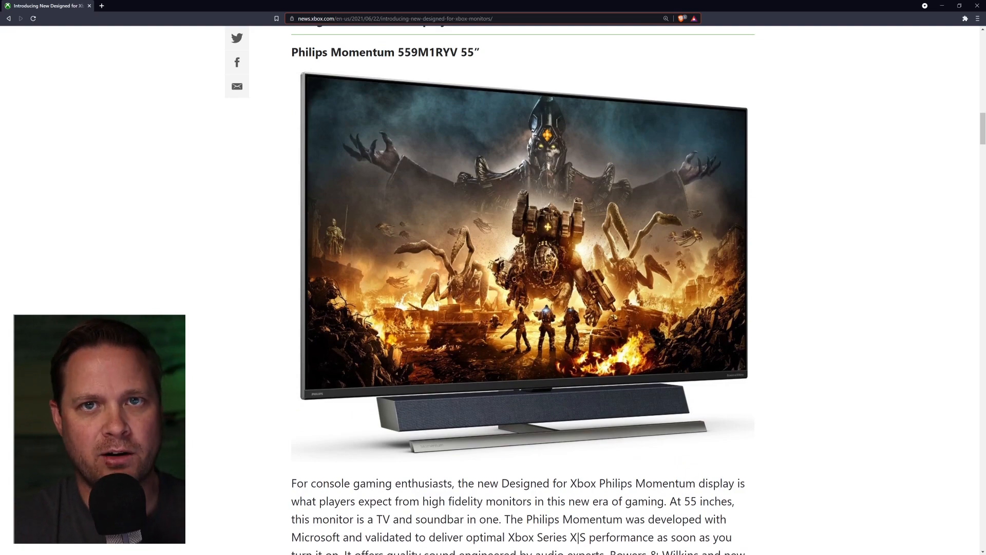
scroll(down, 3)
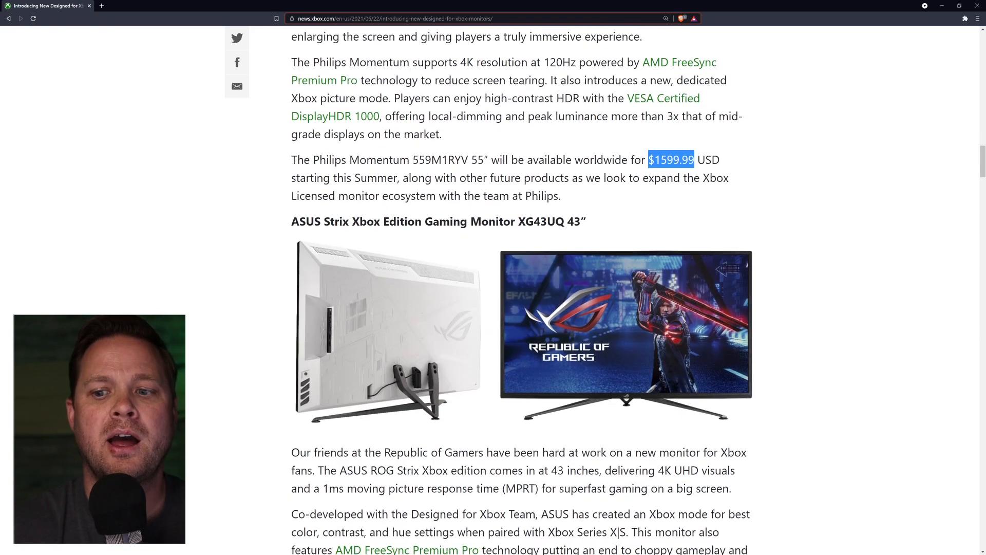
scroll(down, 3)
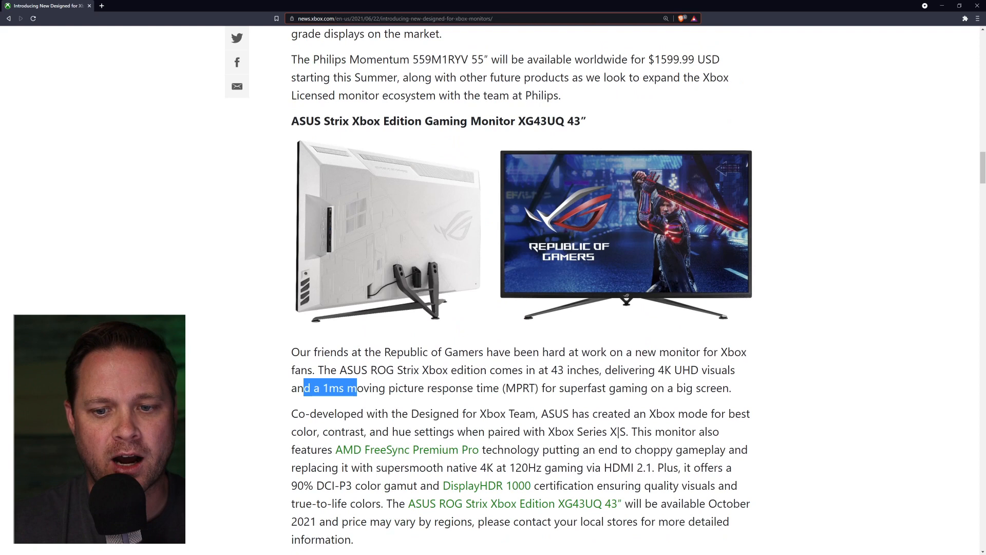
drag(303, 388, 384, 388)
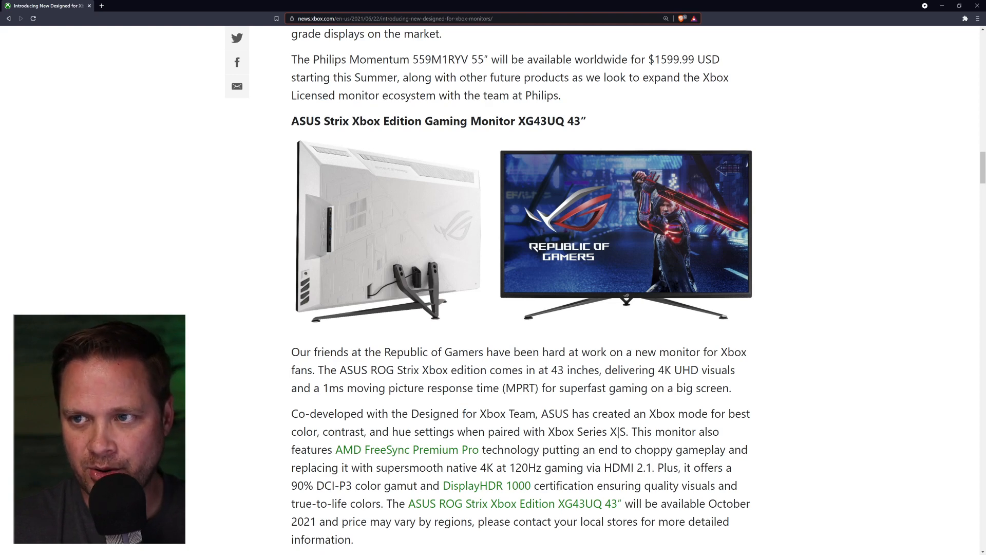
scroll(down, 3)
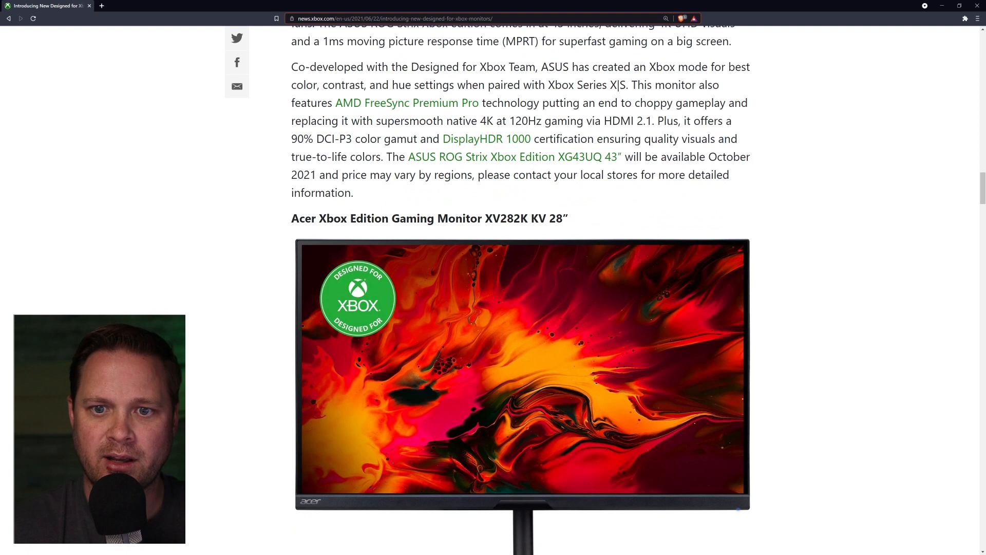
Scroll through the Acer XV282K description to its $949.99 price and Fall availability
scroll(down, 3)
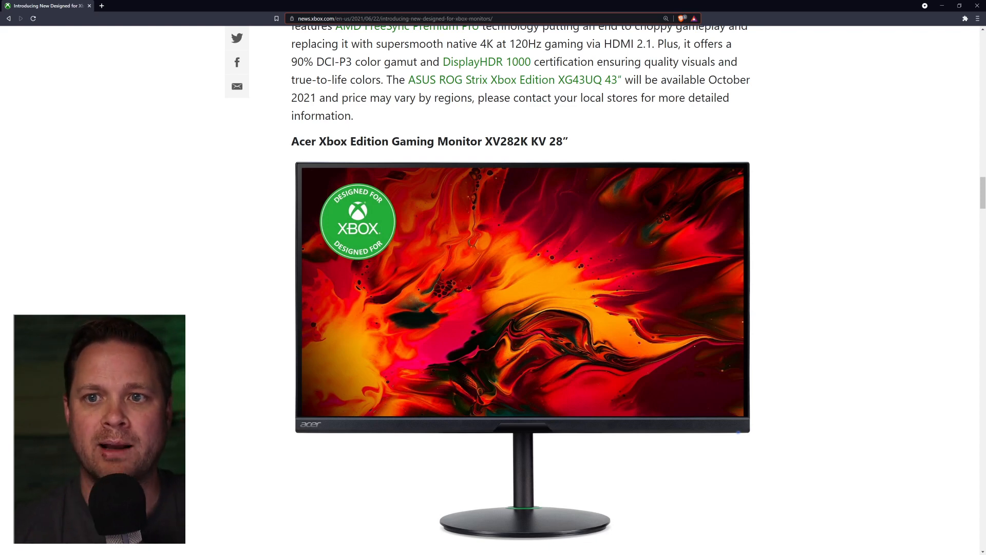
scroll(down, 3)
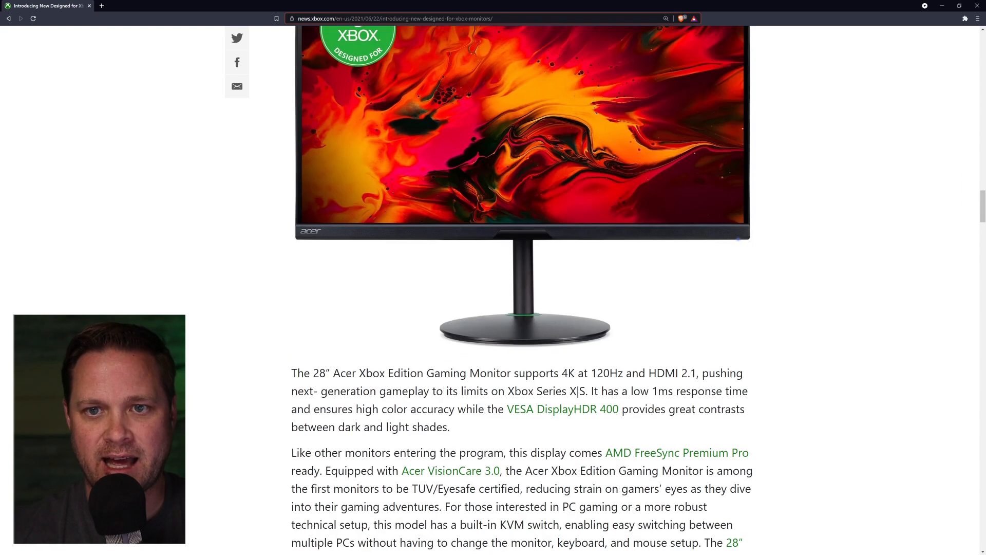
scroll(down, 3)
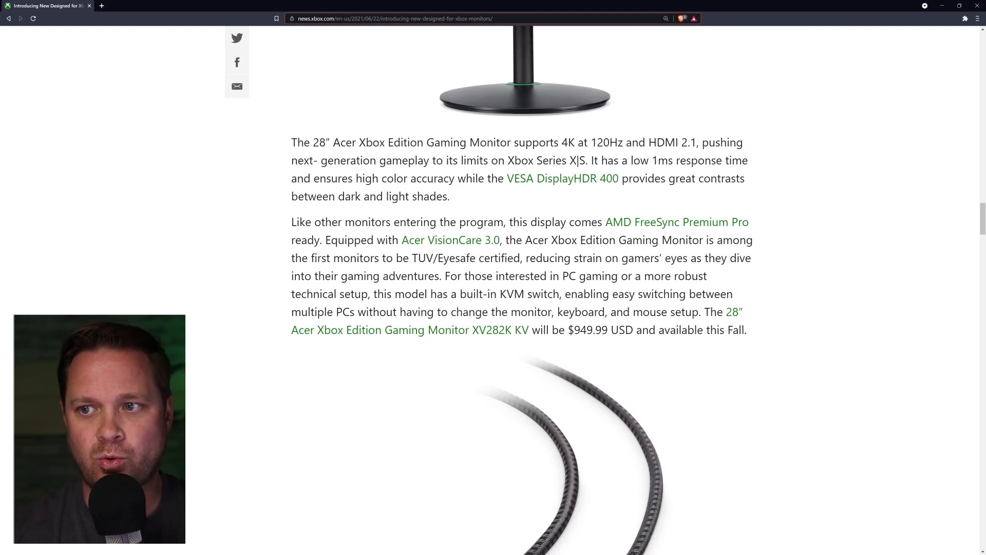
Select '1ms' in the Acer XV282K response-time line
double_click(663, 160)
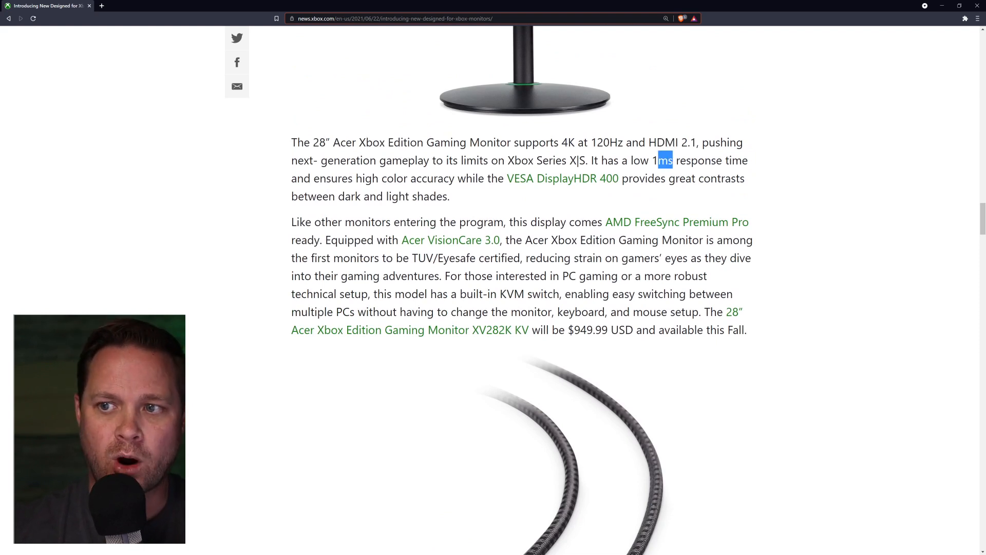
drag(670, 161, 651, 160)
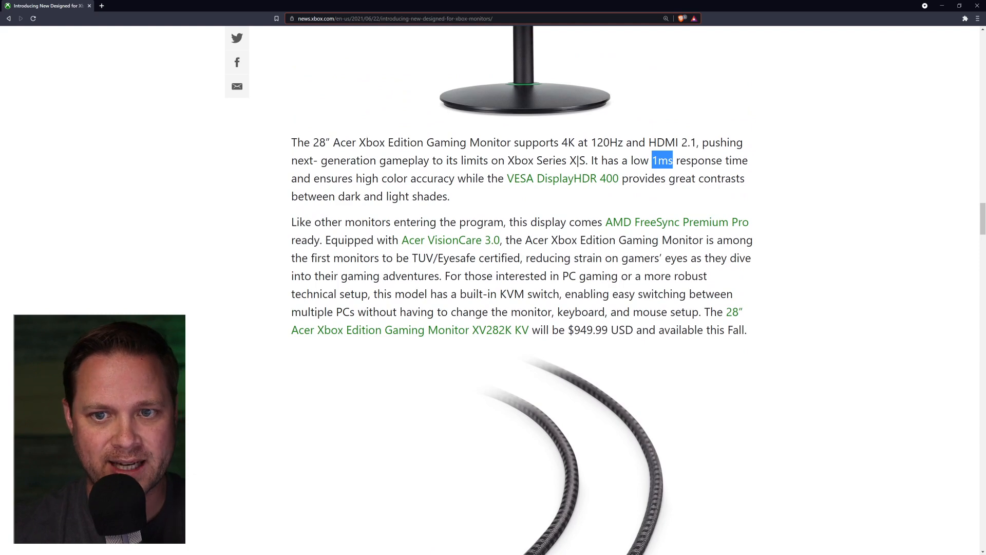
scroll(up, 3)
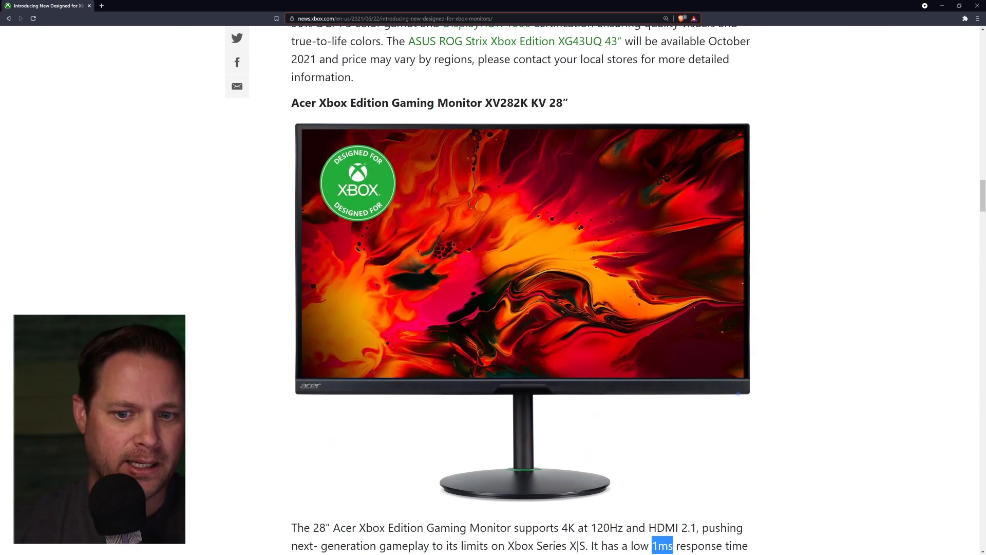
scroll(down, 3)
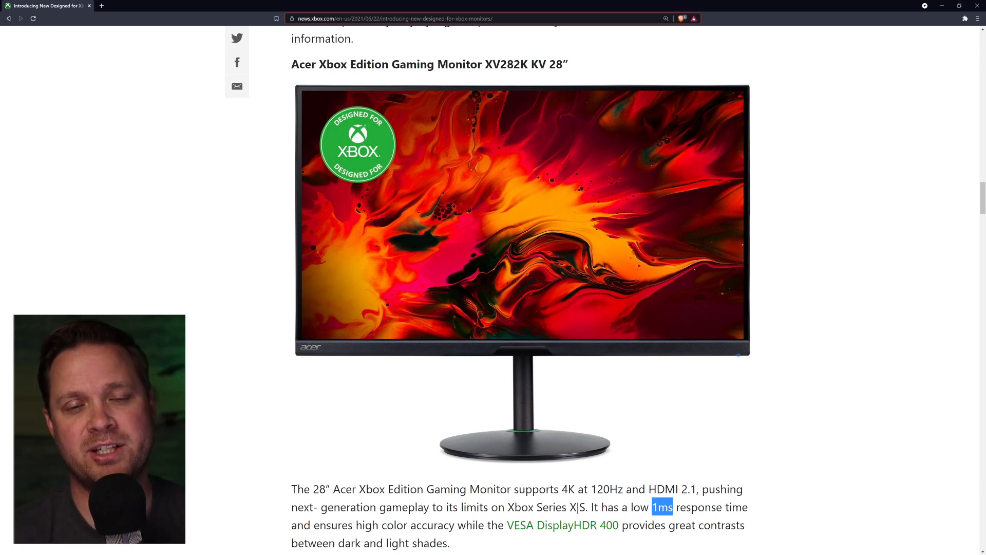
Scroll around the Acer section to bring its $949.99 price into view
scroll(down, 3)
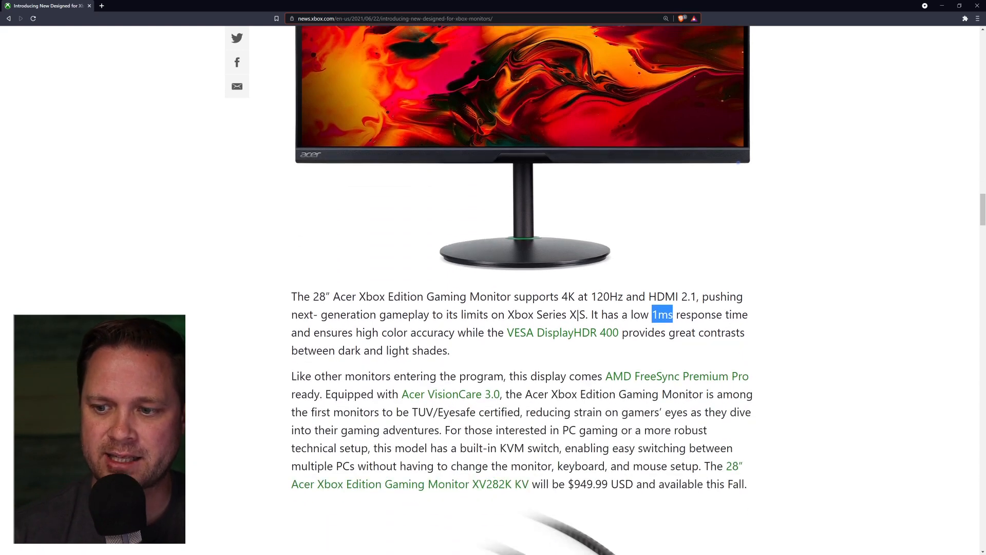
scroll(down, 3)
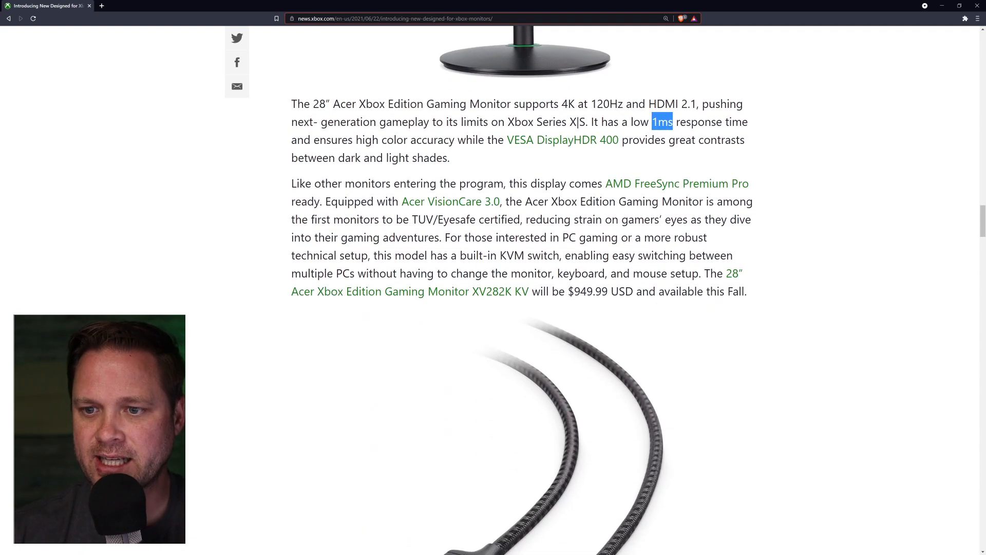
scroll(up, 3)
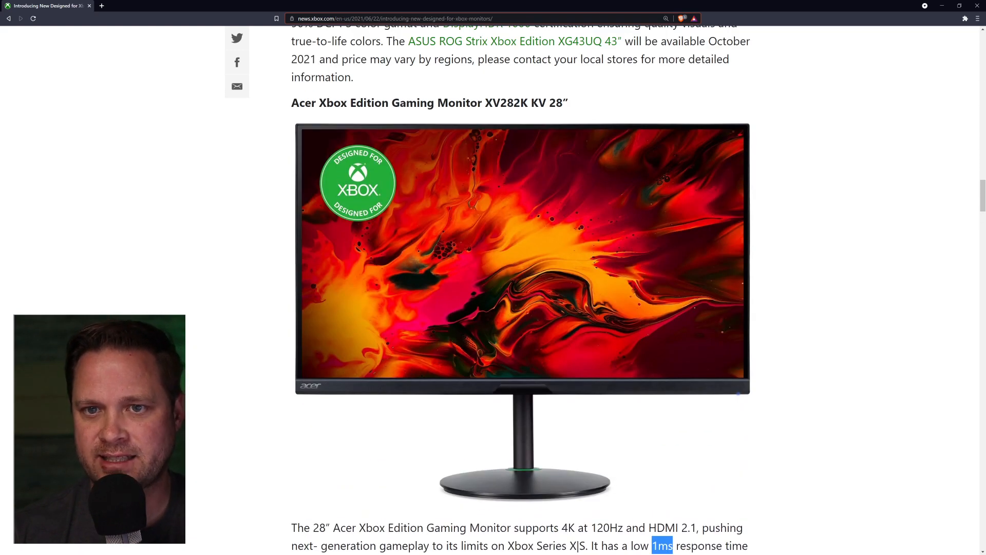
scroll(down, 3)
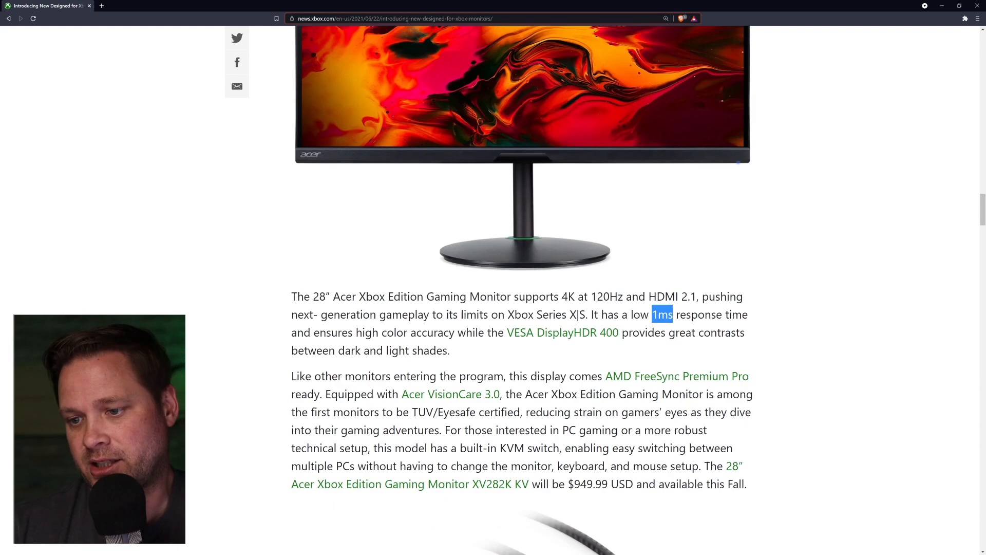
scroll(down, 3)
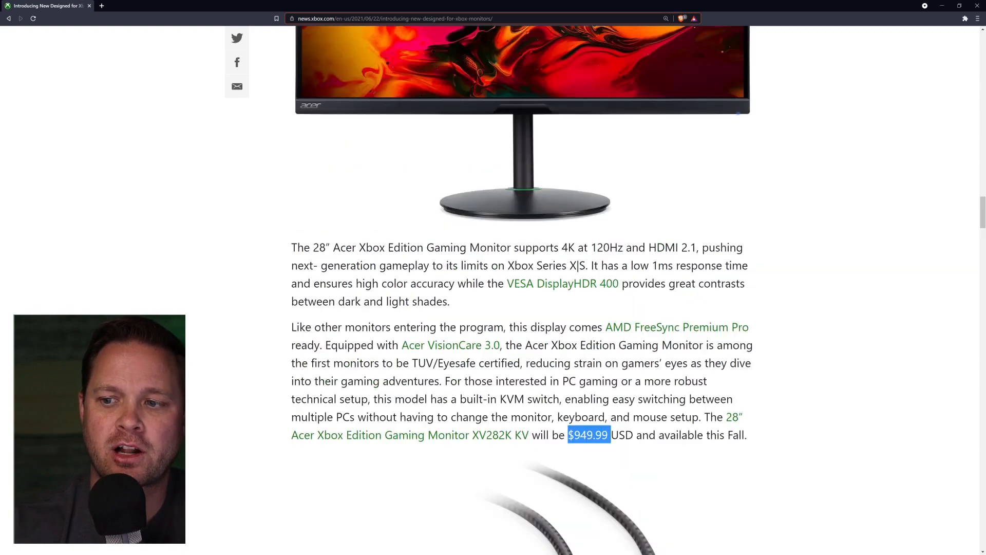
Highlight the Philips Momentum's 55-inch TV-and-soundbar passage through the audio experts sentence
scroll(down, 3)
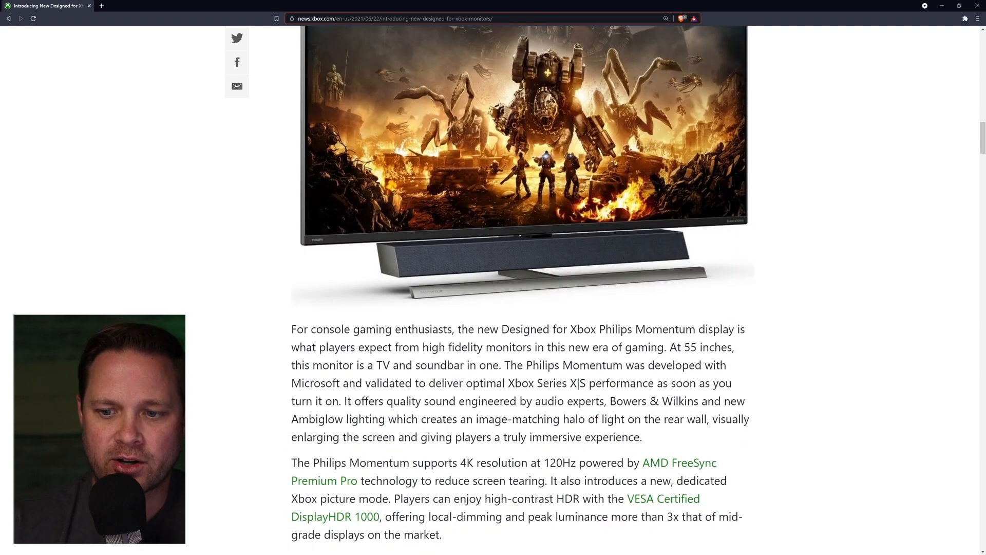
drag(463, 346, 584, 401)
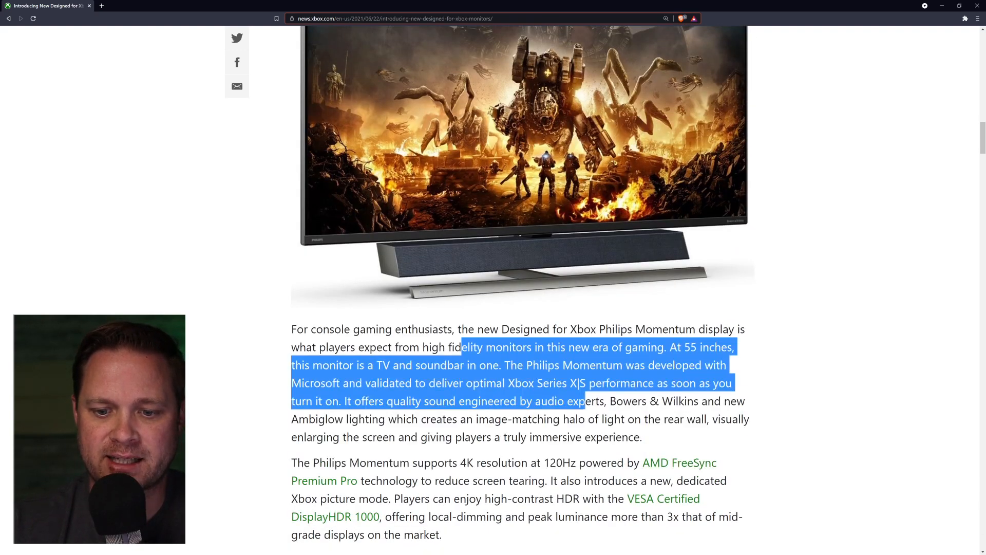
drag(584, 401, 642, 436)
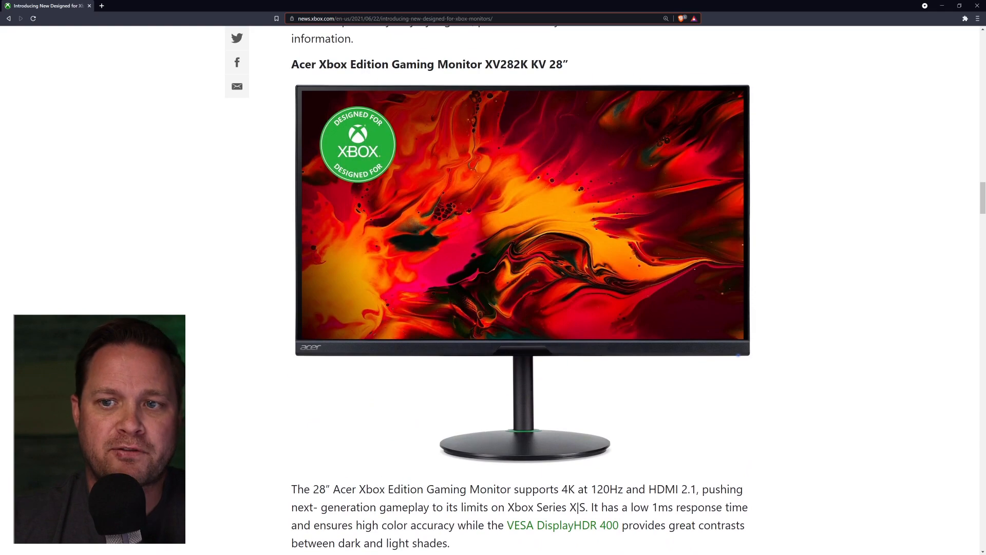
scroll(down, 3)
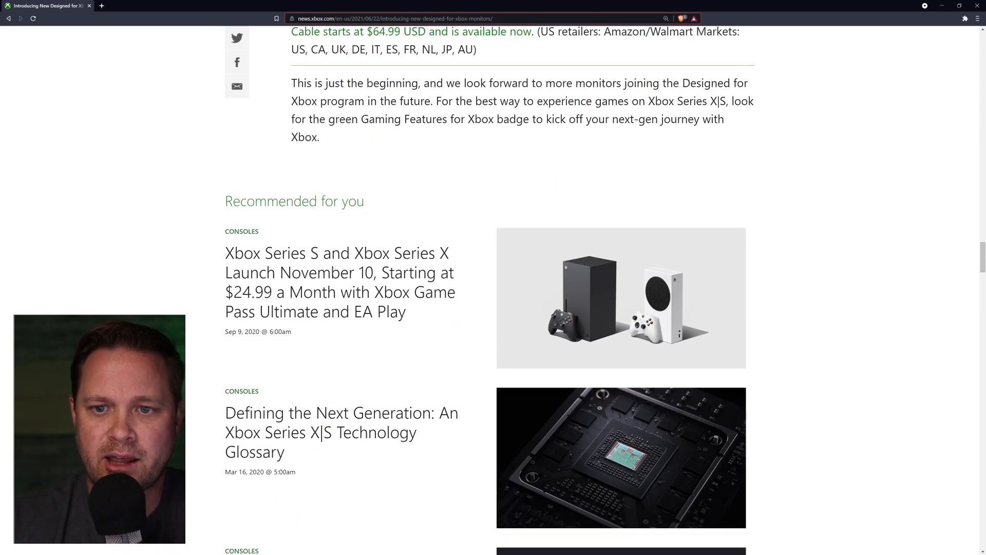
scroll(up, 3)
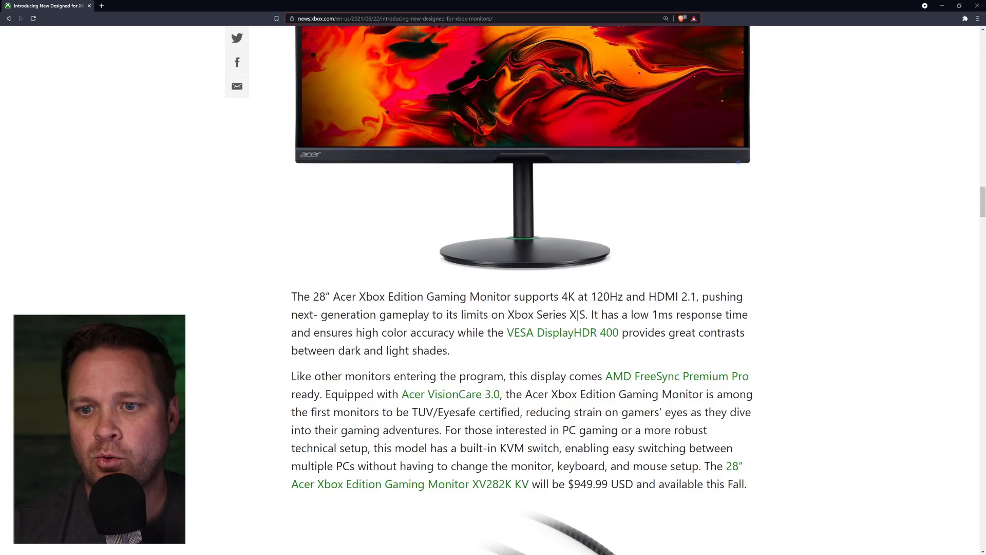
Scroll up past the Philips and Gaming Features sections to the hero image and HDMI 2.1 headline
scroll(up, 3)
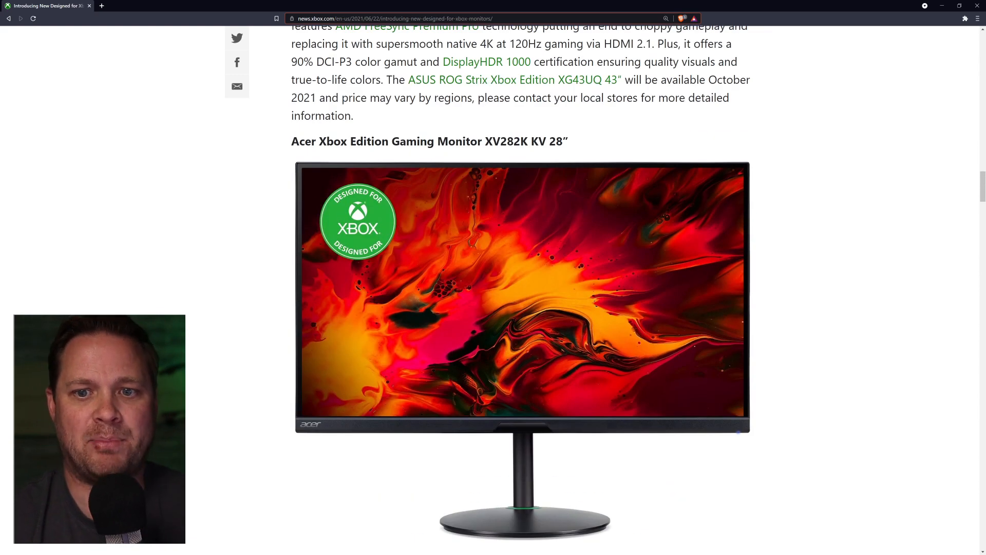
scroll(down, 3)
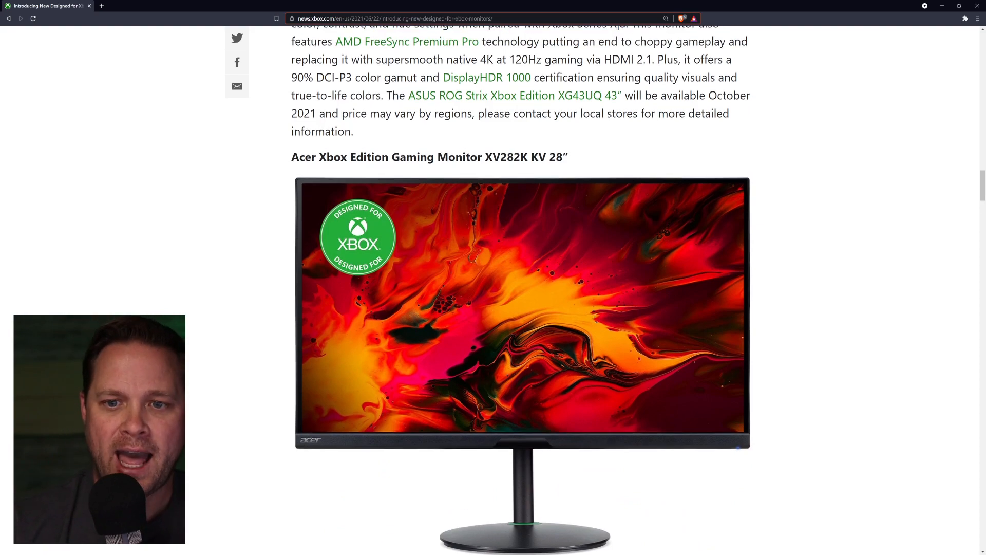
scroll(down, 3)
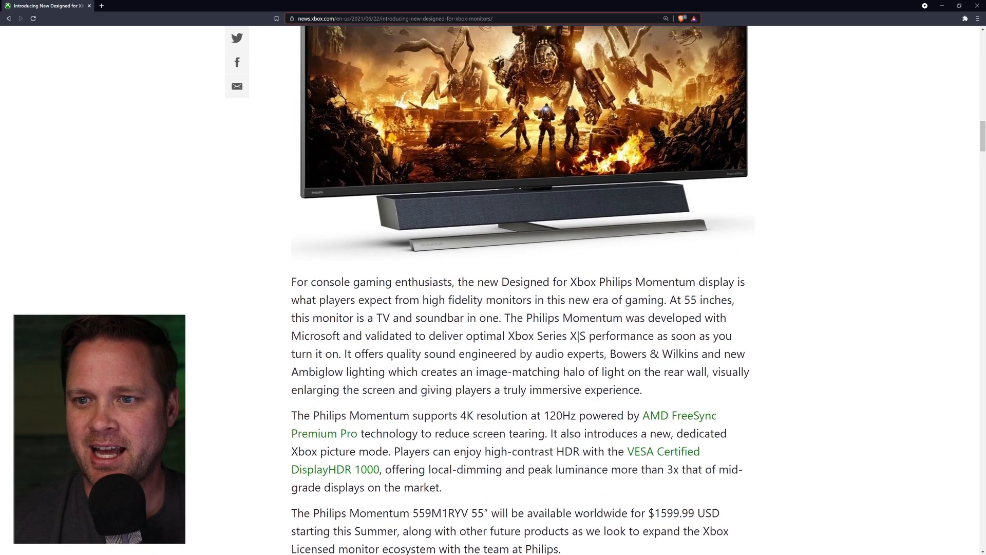
scroll(up, 3)
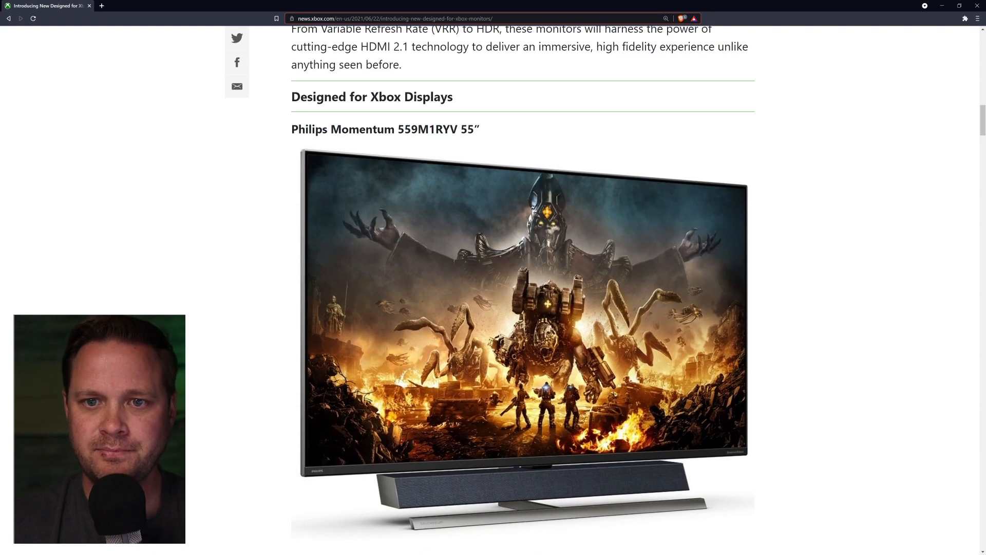
scroll(down, 3)
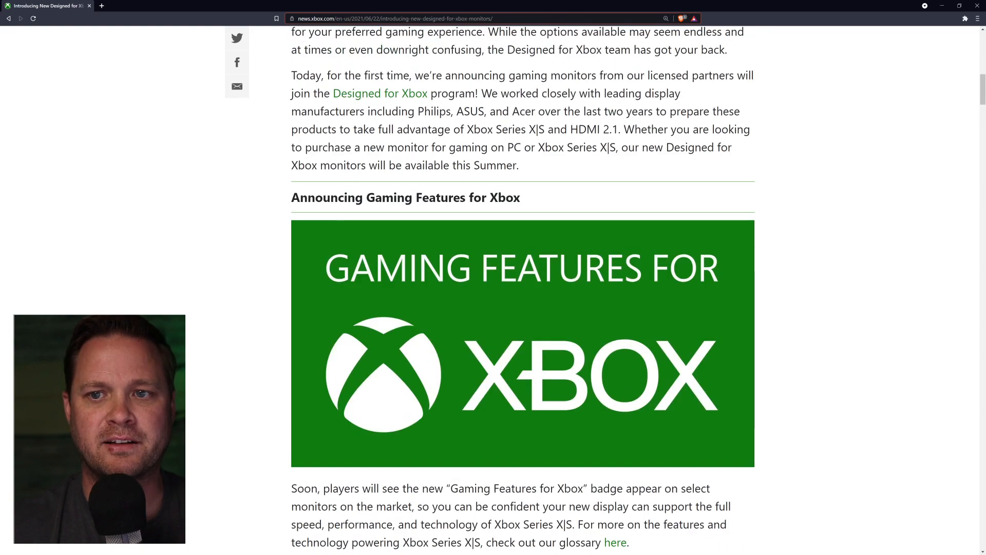
scroll(down, 3)
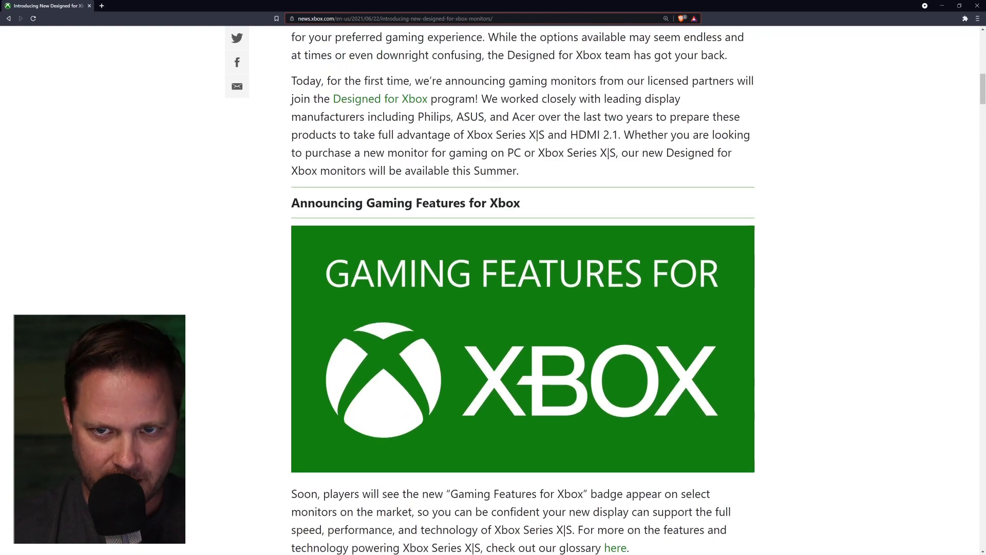
scroll(up, 3)
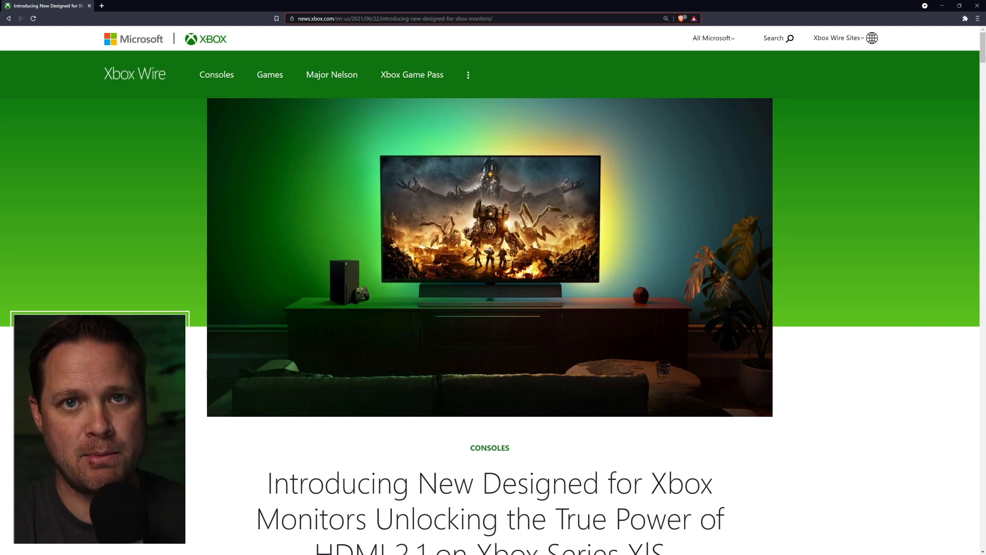
scroll(down, 3)
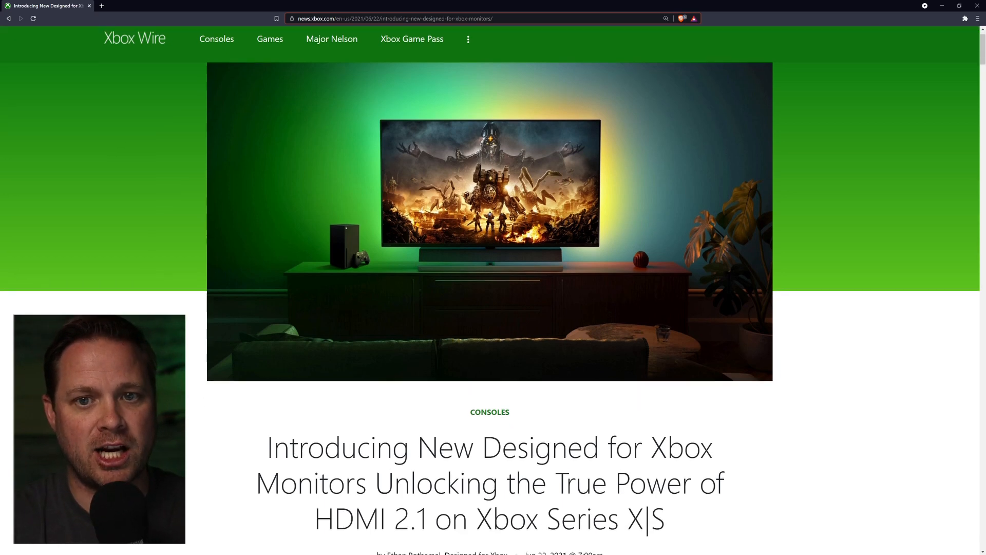